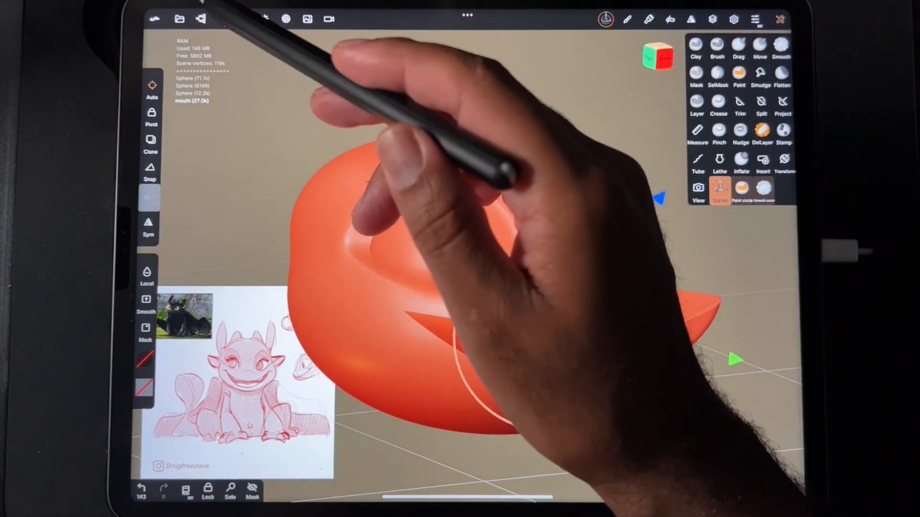
# - Rename the three spheres in the Scene panel to eyes, snoot and head
pyautogui.click(155, 19)
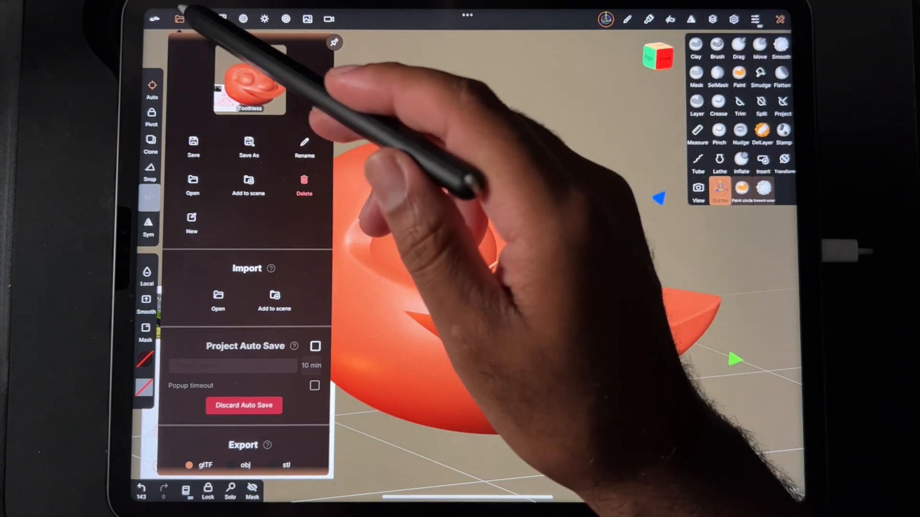
pyautogui.click(222, 19)
pyautogui.write('ey')
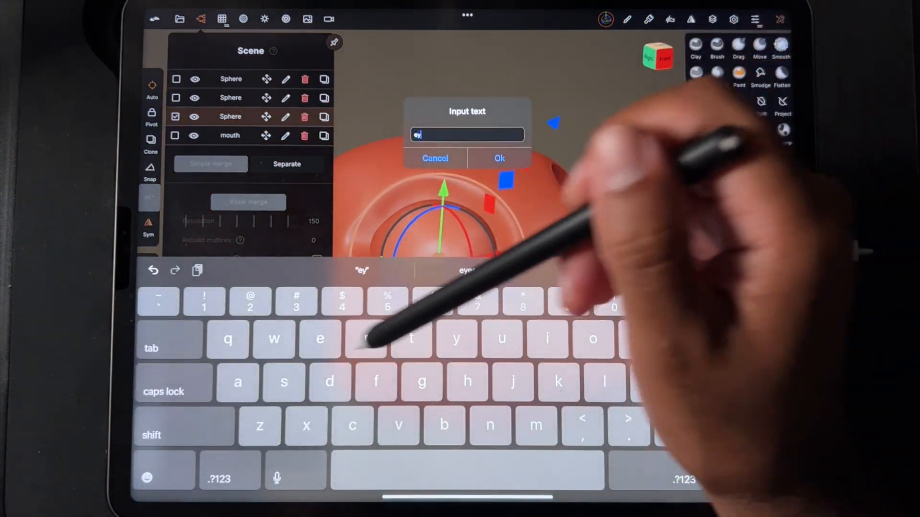
pyautogui.click(498, 158)
pyautogui.write('sno')
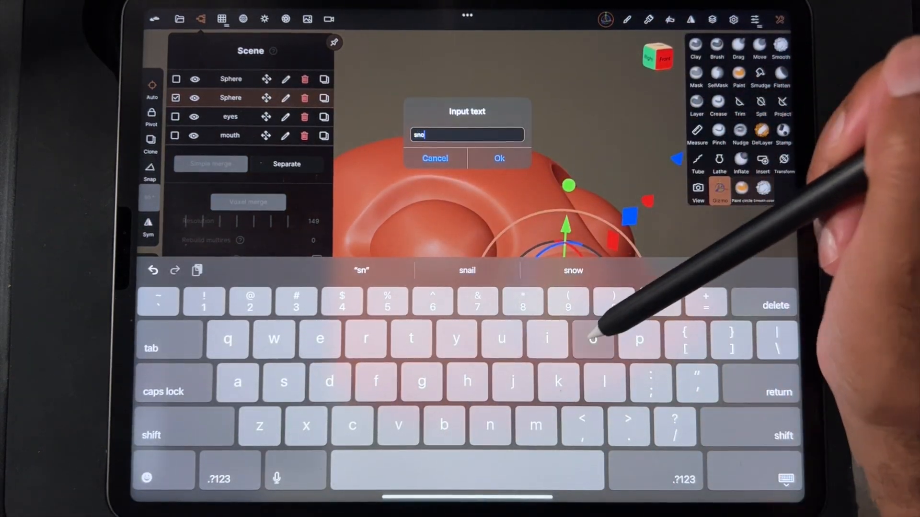
pyautogui.click(498, 158)
pyautogui.write('h')
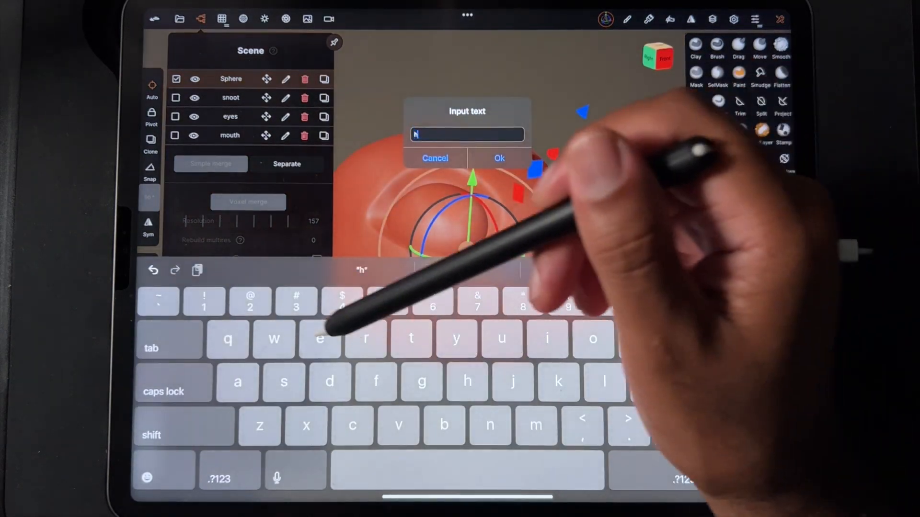
pyautogui.click(498, 158)
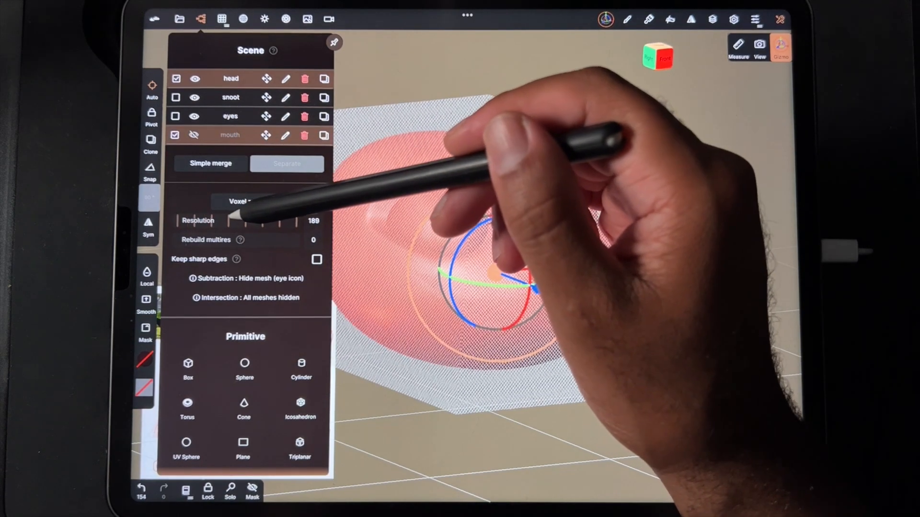
pyautogui.moveTo(252, 220); pyautogui.dragTo(229, 220)
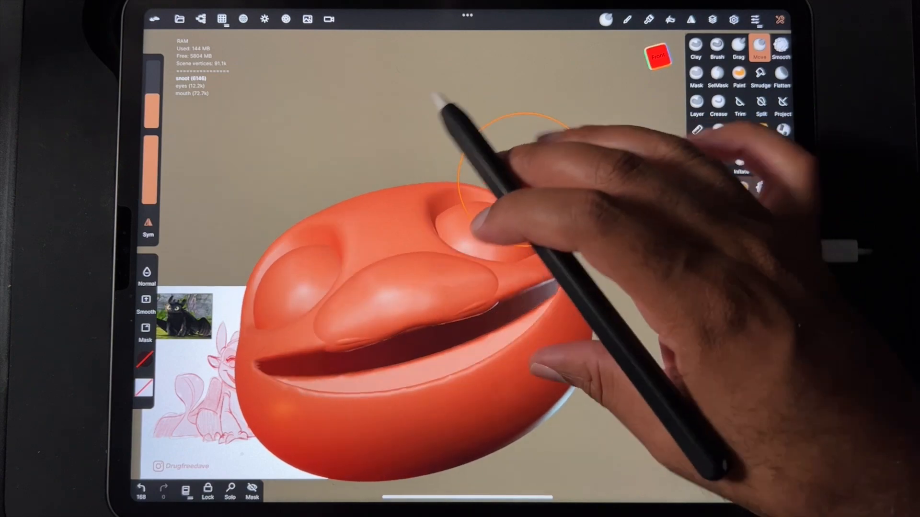
# - Voxel merge the snoot into the head and push the upper lip into the mouth slot
pyautogui.click(201, 19)
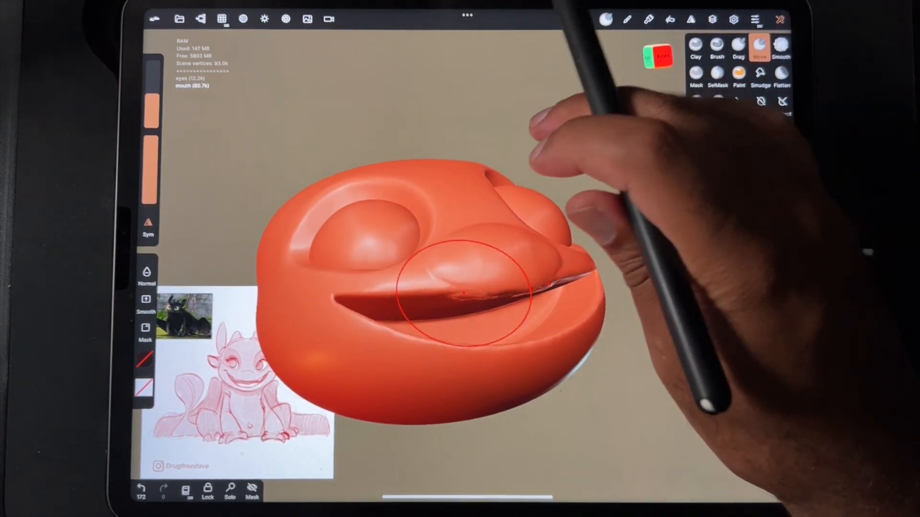
pyautogui.click(781, 47)
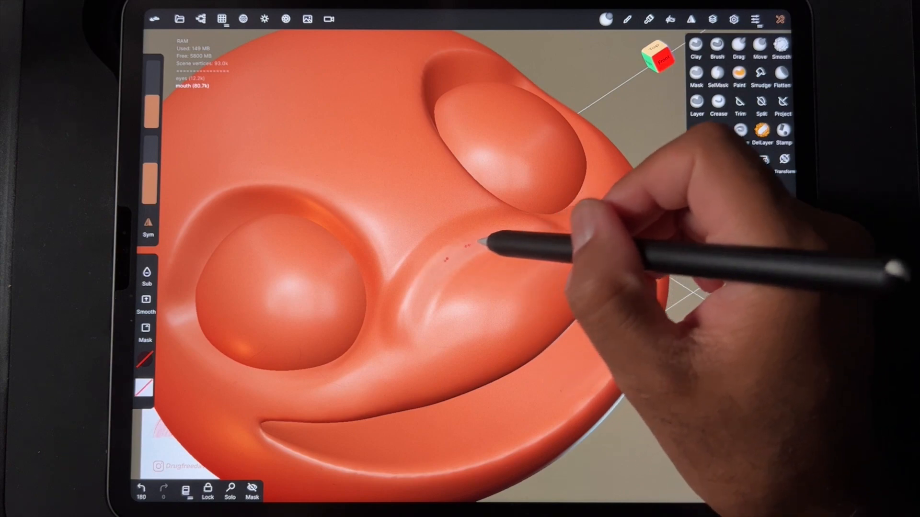
# - Sculpt and smooth the snoot and mouth corner beside the eye with Clay and Smooth brushes
pyautogui.click(782, 47)
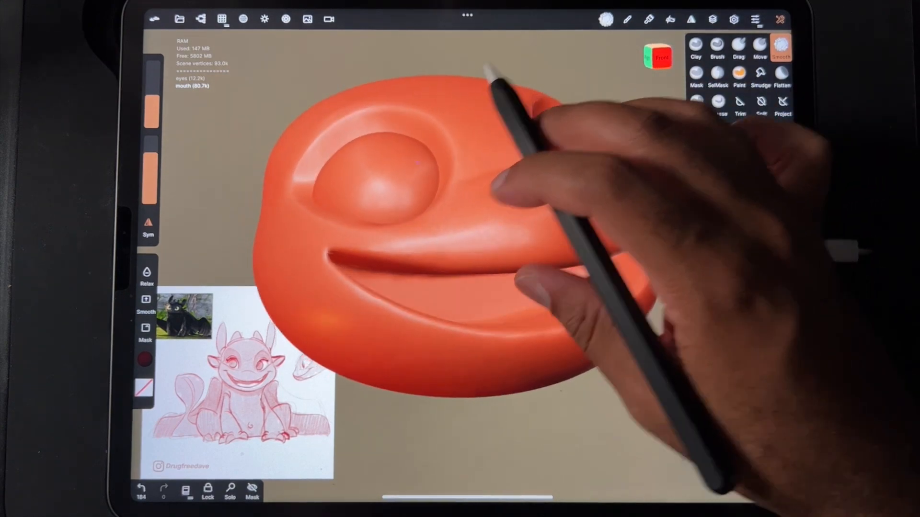
# - Smooth the back of the skull into a rounded dome with the Smooth brush
pyautogui.click(782, 77)
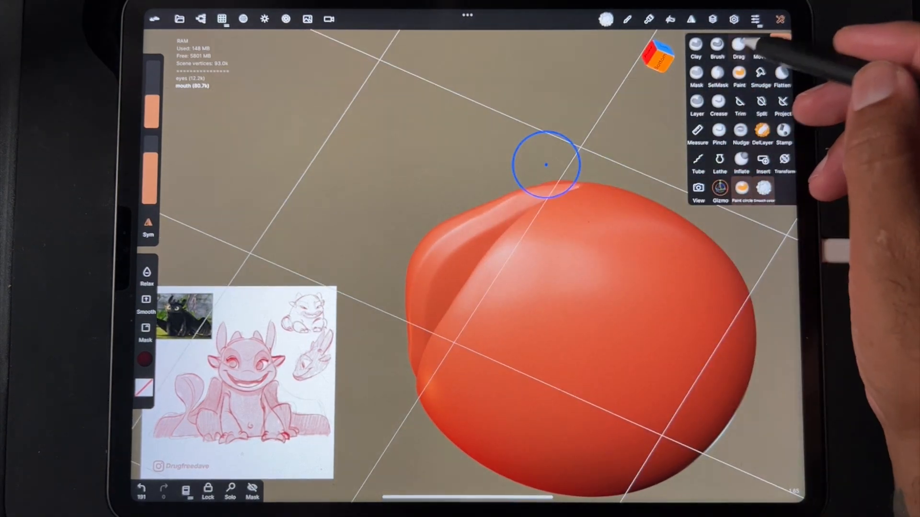
# - With the Move brush, pull the top of the head and snout forward into an elongated profile
pyautogui.click(760, 47)
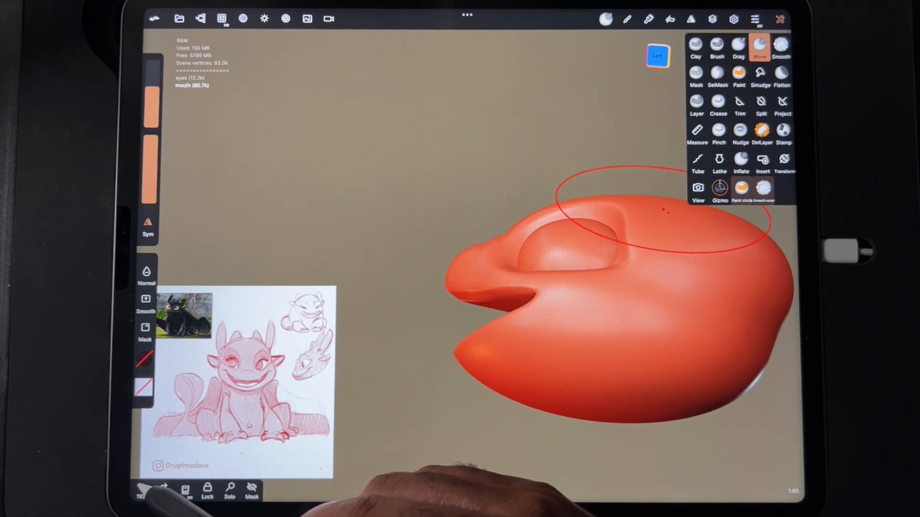
pyautogui.click(163, 490)
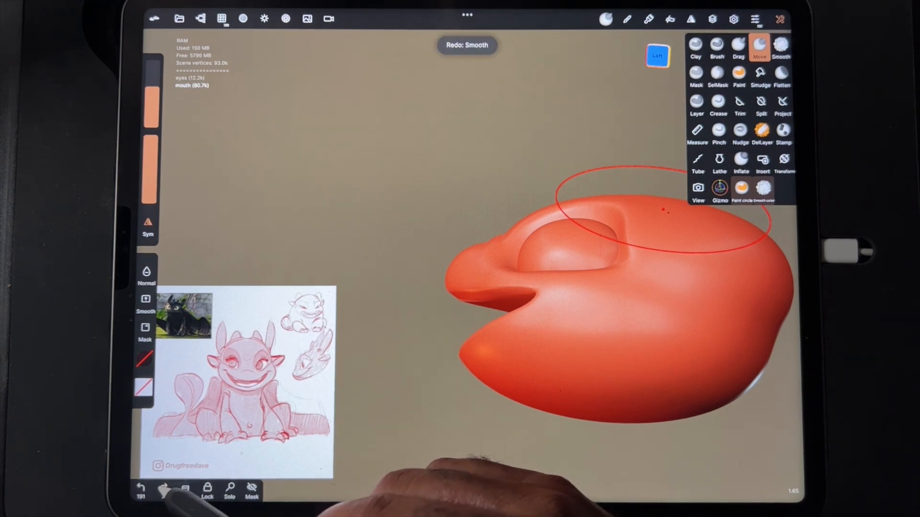
pyautogui.click(141, 490)
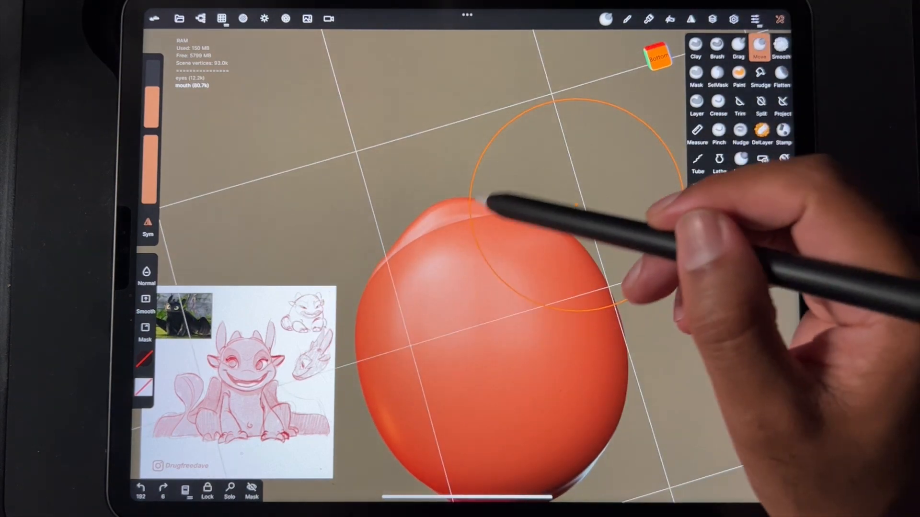
pyautogui.moveTo(569, 246); pyautogui.dragTo(458, 229)
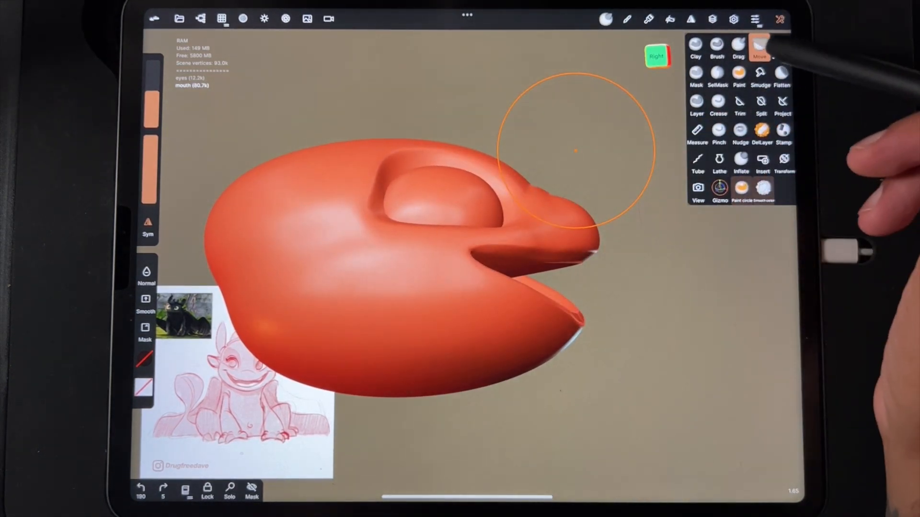
# - With the Drag brush, extend the mouth corner, shape the lower jaw and reshape the top of the head
pyautogui.click(738, 45)
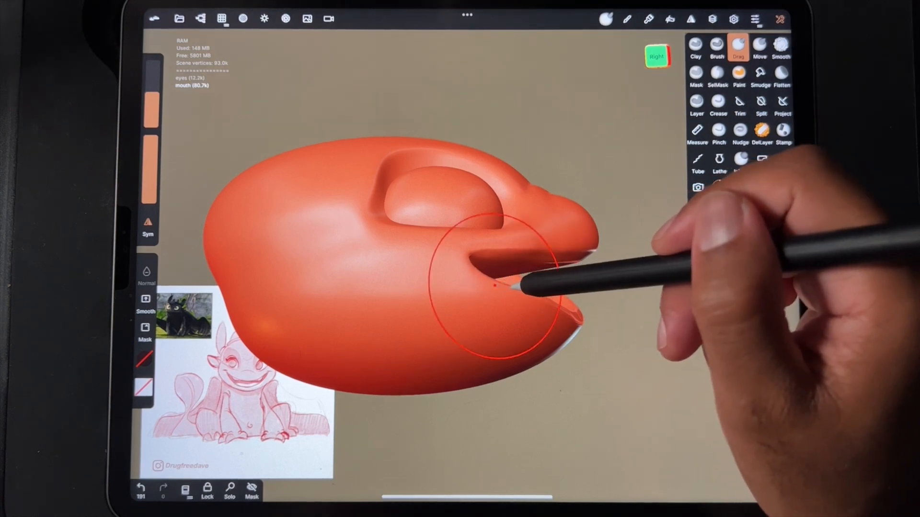
pyautogui.moveTo(495, 285); pyautogui.dragTo(569, 305)
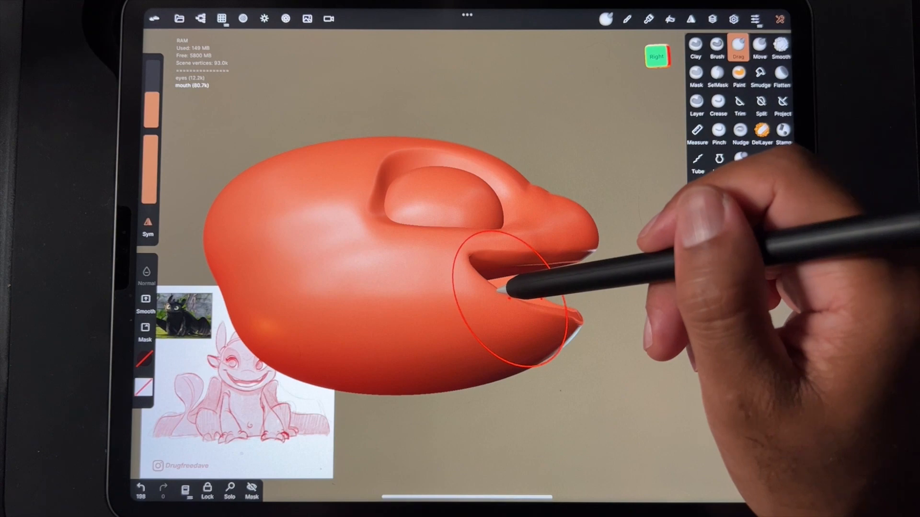
pyautogui.moveTo(505, 282); pyautogui.dragTo(481, 271)
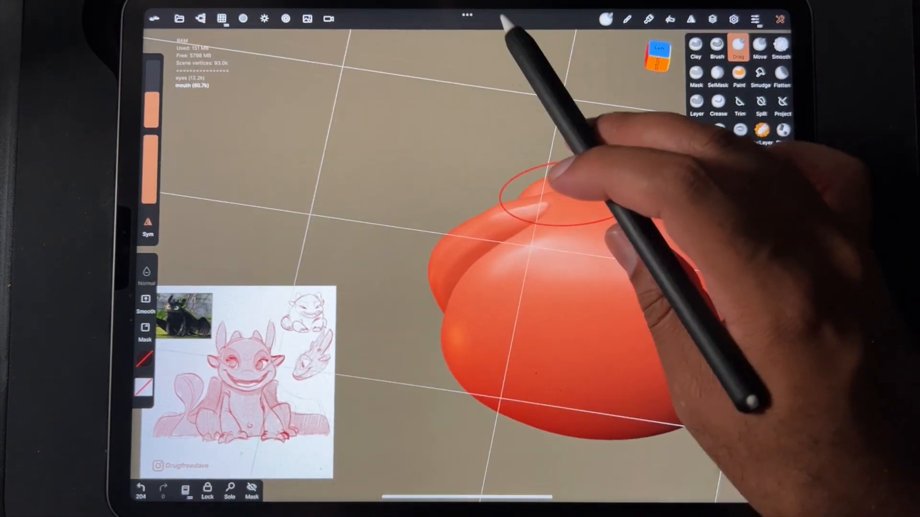
pyautogui.moveTo(546, 194); pyautogui.dragTo(534, 235)
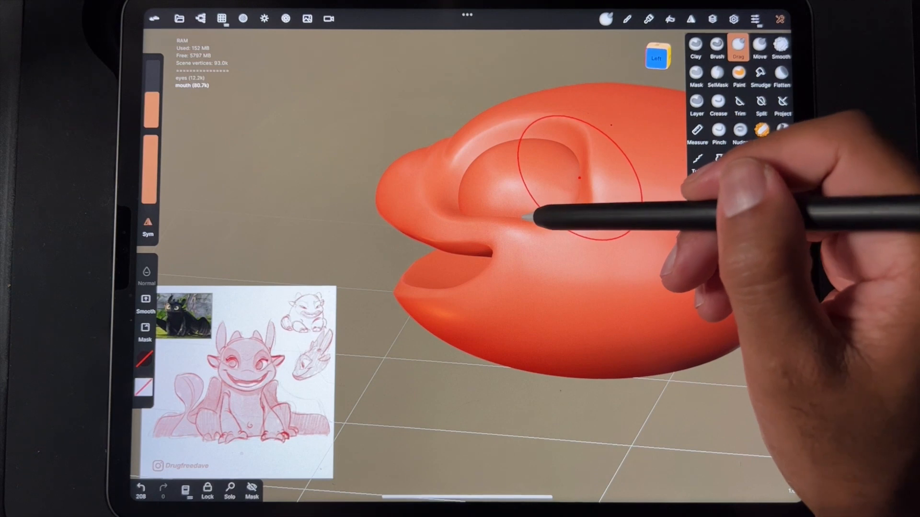
# - Refine the brow around the eye socket and bulge out the top of the head
pyautogui.moveTo(575, 176); pyautogui.dragTo(540, 218)
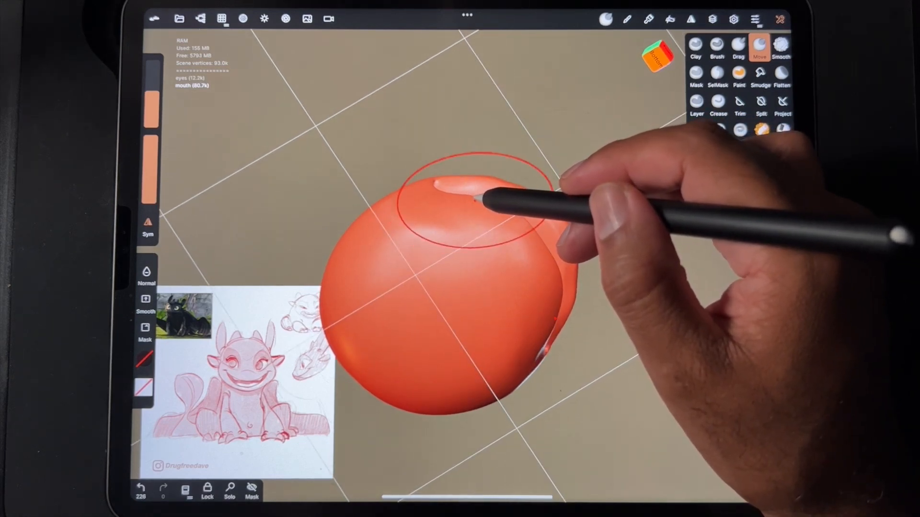
pyautogui.moveTo(475, 199); pyautogui.dragTo(534, 235)
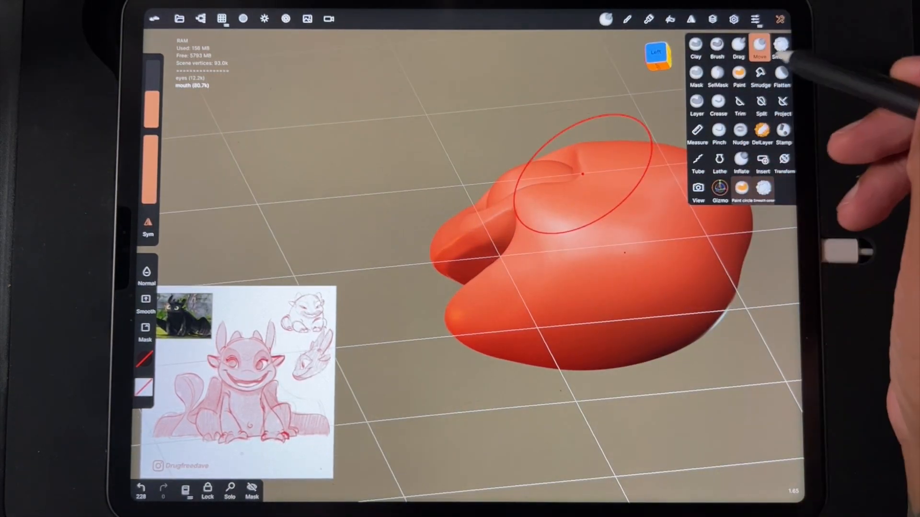
# - With the Drag brush, shape the brow ridge so it stands out above the eye socket
pyautogui.click(782, 46)
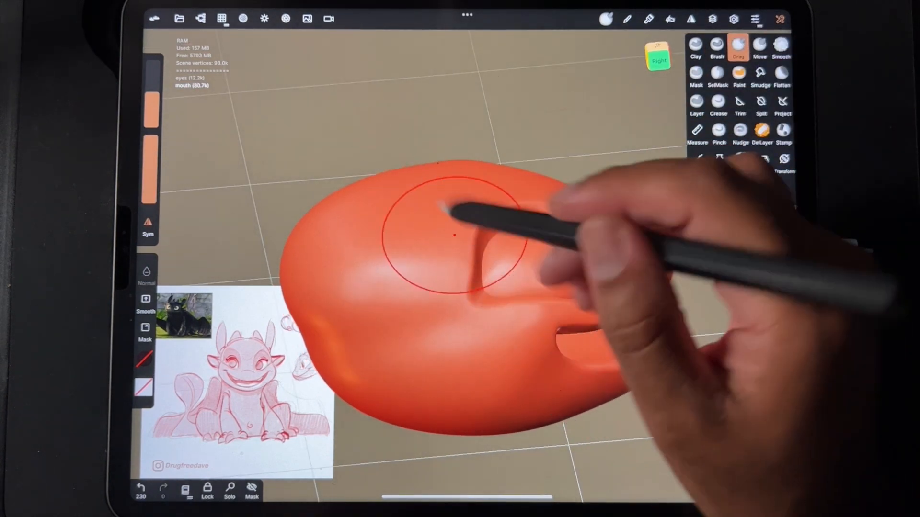
pyautogui.moveTo(458, 235); pyautogui.dragTo(475, 282)
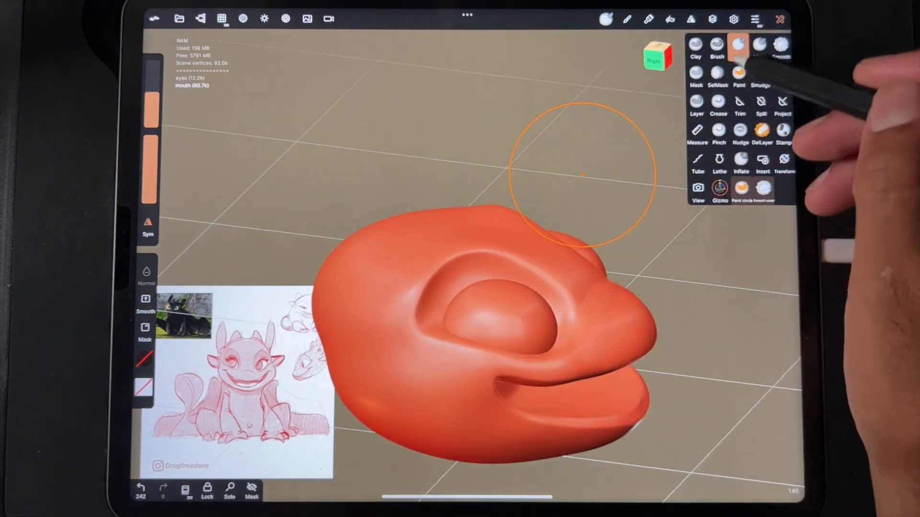
# - Rough clay strokes in Sub mode over the back of the head
pyautogui.click(739, 45)
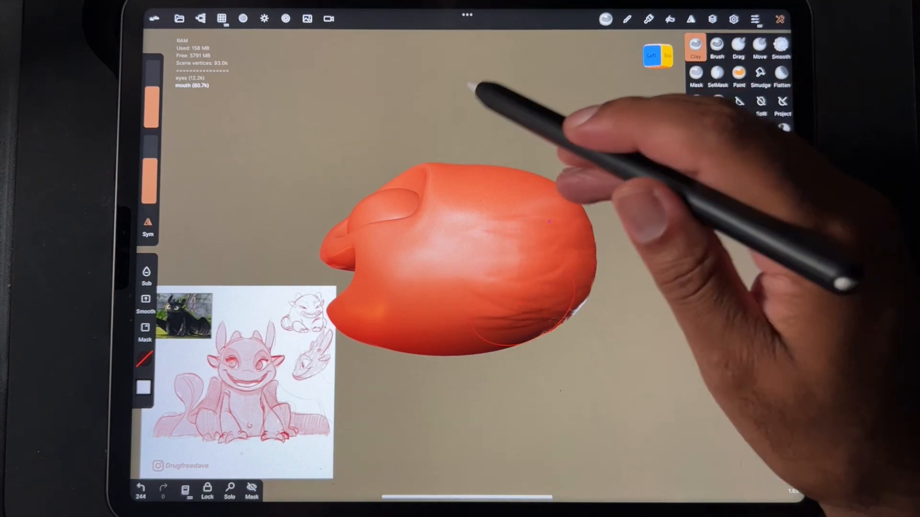
# - Continue clay strokes over the back of the head until the eye bulge and smile groove read cleanly
pyautogui.click(781, 45)
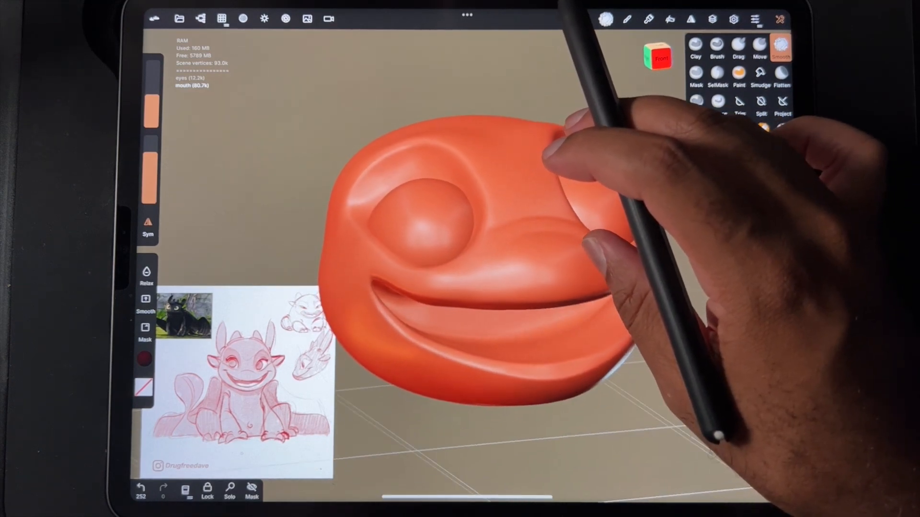
# - Add a new sphere primitive at the front of the mouth to serve as a tooth
pyautogui.click(201, 18)
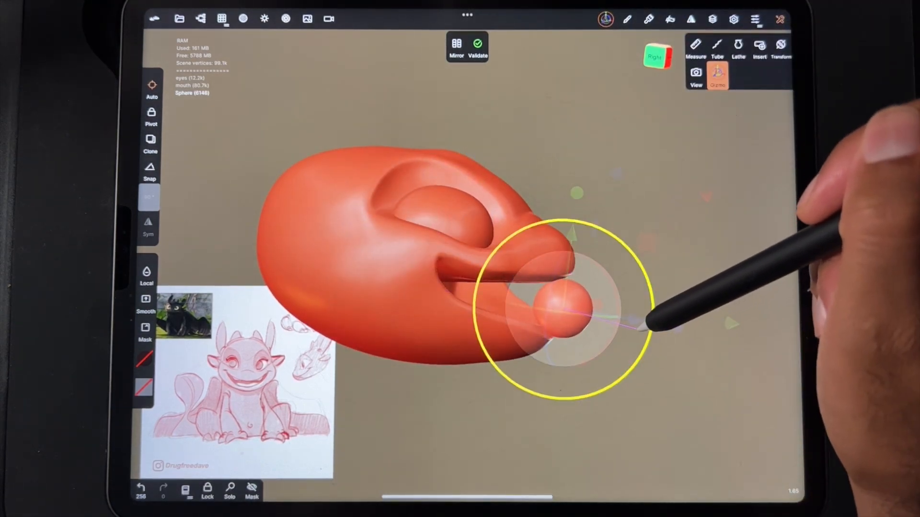
# - Move the small tooth sphere under the upper lip and enable mirror symmetry for two teeth
pyautogui.moveTo(563, 308); pyautogui.dragTo(552, 317)
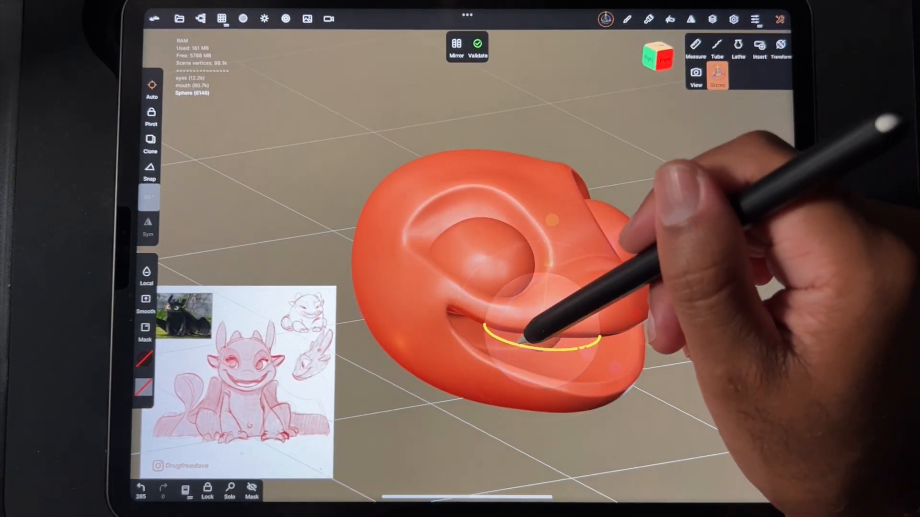
pyautogui.click(717, 77)
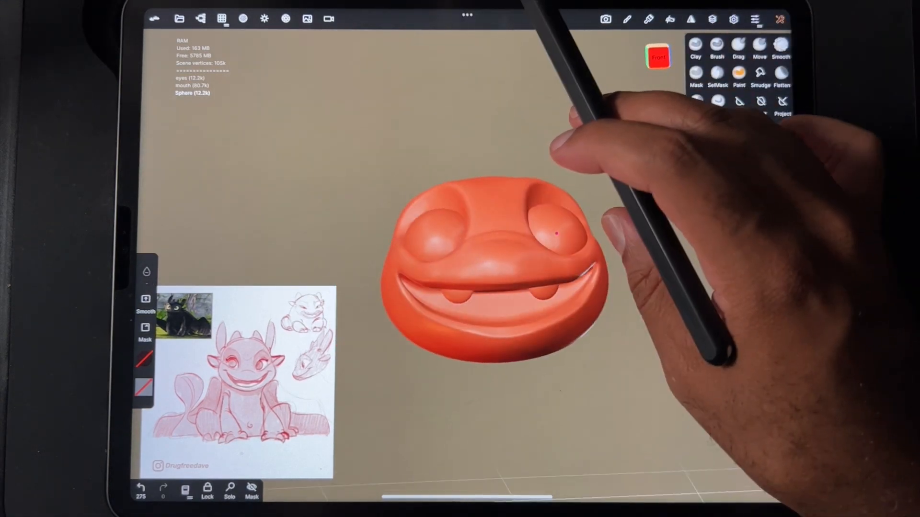
# - Browse the Assets folder via File > Import to locate the tongue model
pyautogui.click(179, 19)
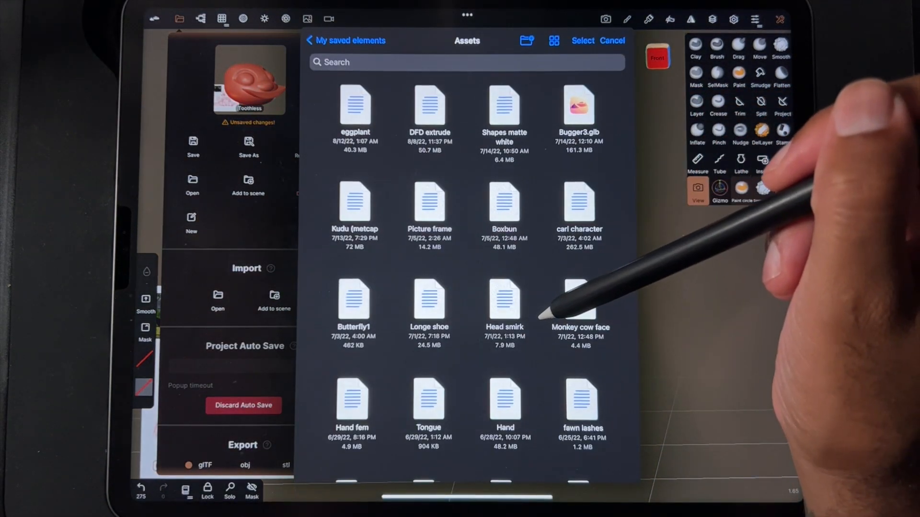
pyautogui.scroll(-3)
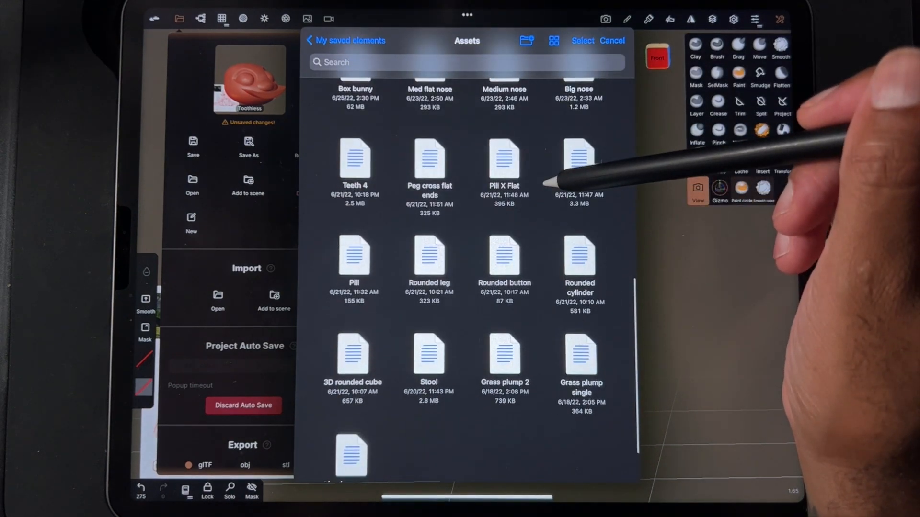
pyautogui.scroll(-3)
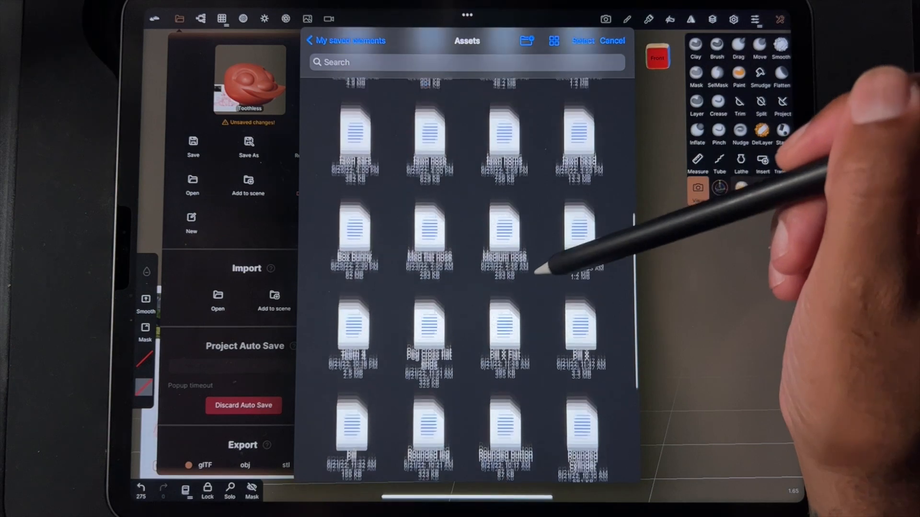
pyautogui.scroll(-3)
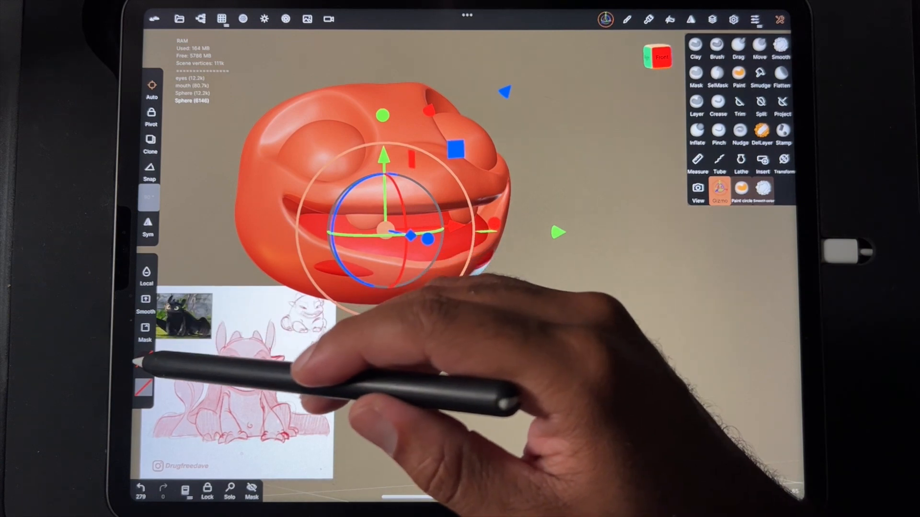
# - Adjust the imported tongue's position with the Gizmo and undo the misplaced transform
pyautogui.click(740, 191)
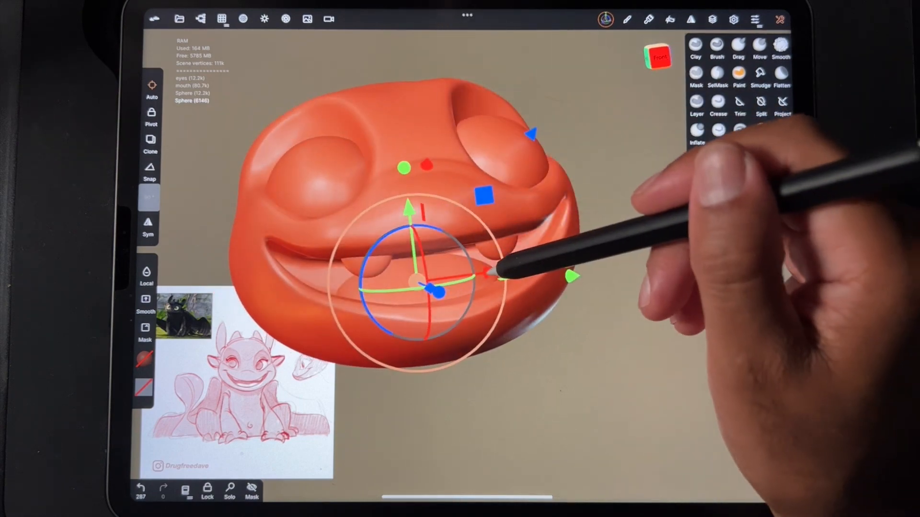
pyautogui.click(163, 488)
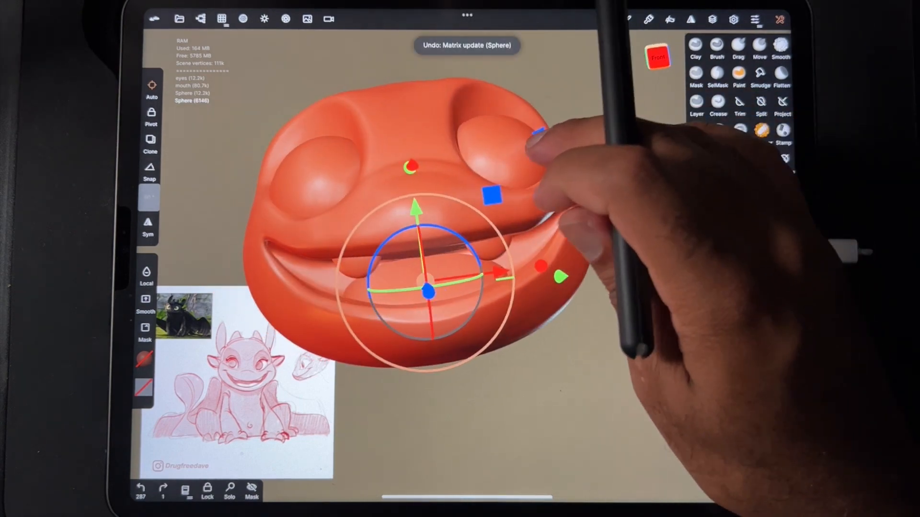